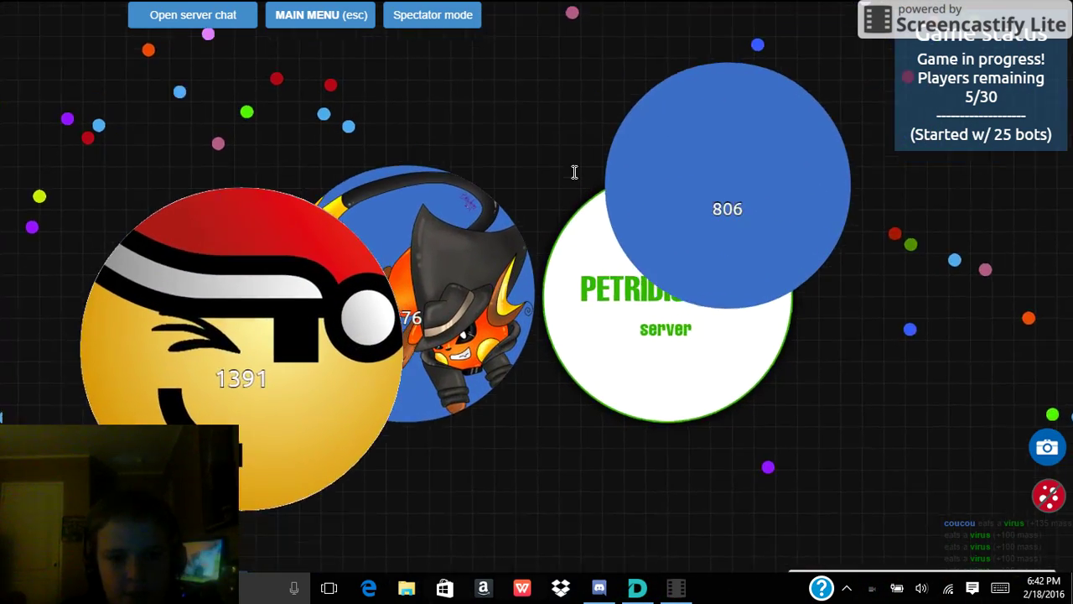
Briefly leave full screen, open the server chat, then hide it again
{"action": "key", "text": "F11"}
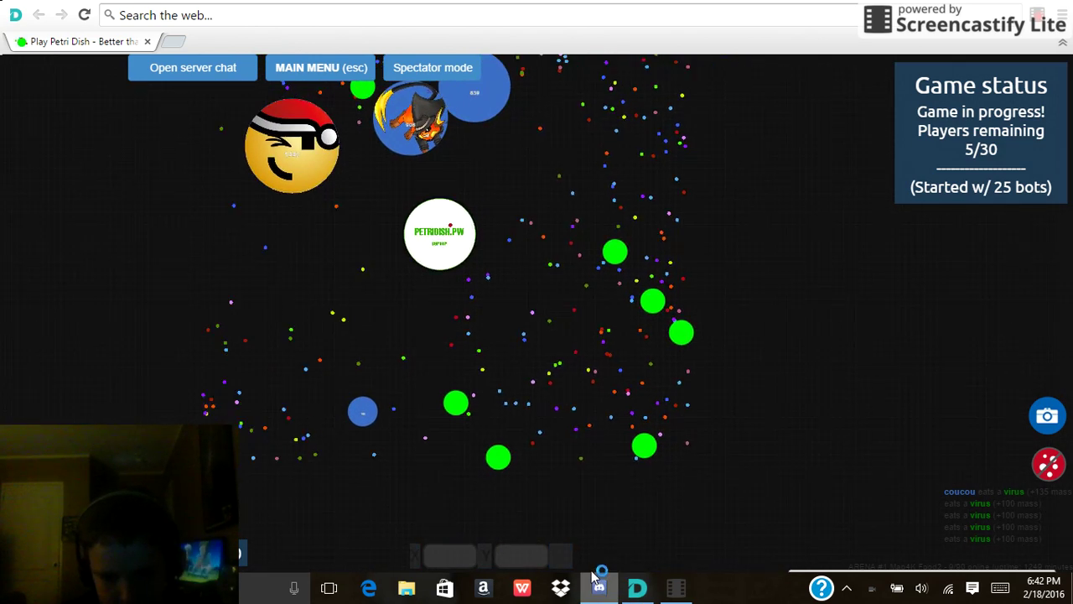
{"action": "right_click", "coordinate": [599, 587]}
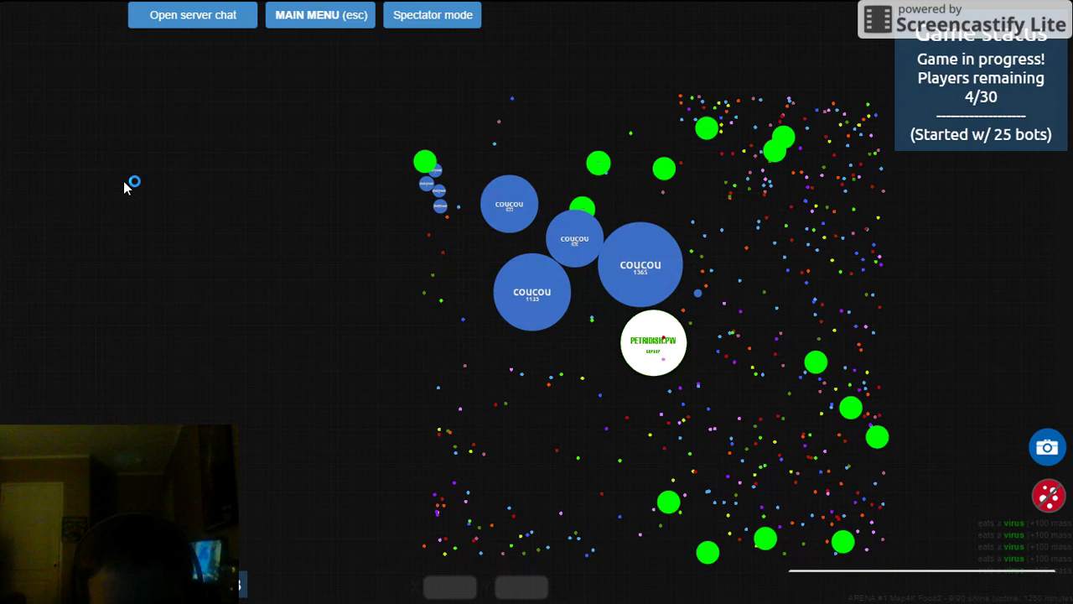
{"action": "left_click", "coordinate": [192, 14]}
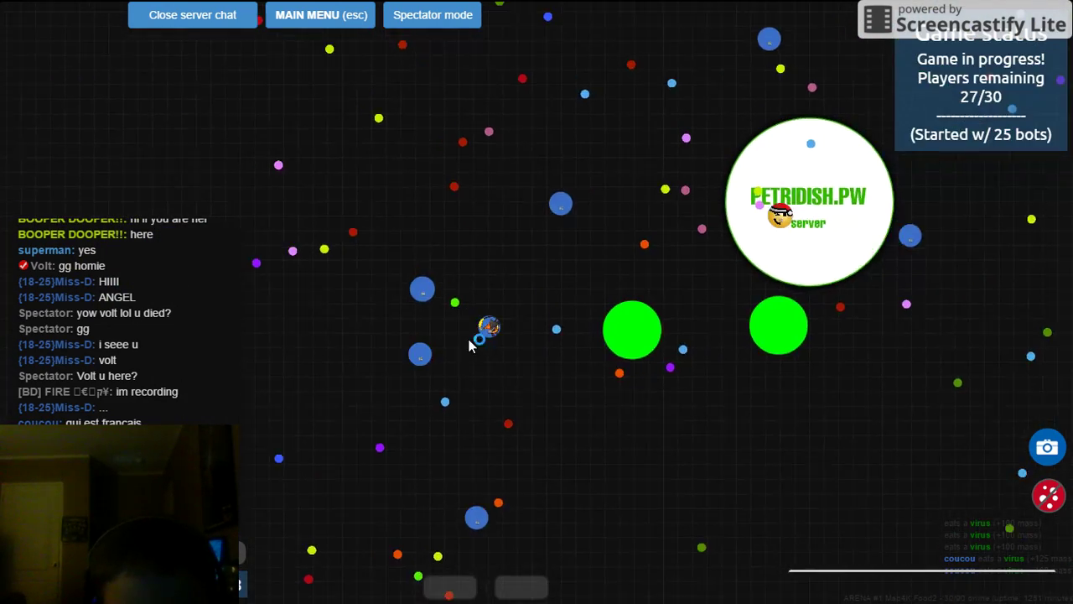
{"action": "mouse_move", "coordinate": [694, 289]}
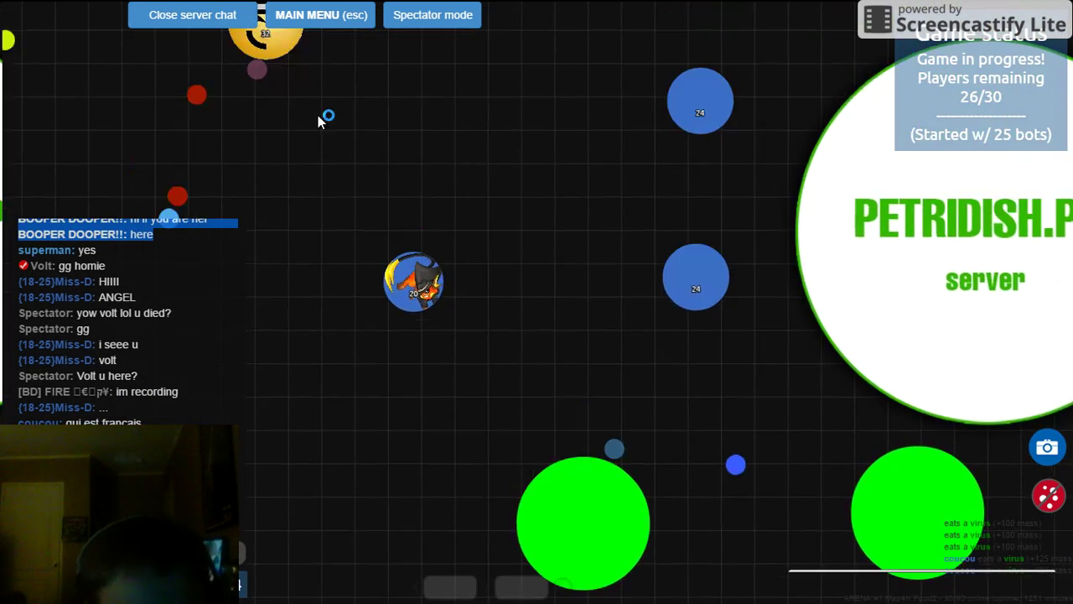
{"action": "left_click", "coordinate": [192, 14]}
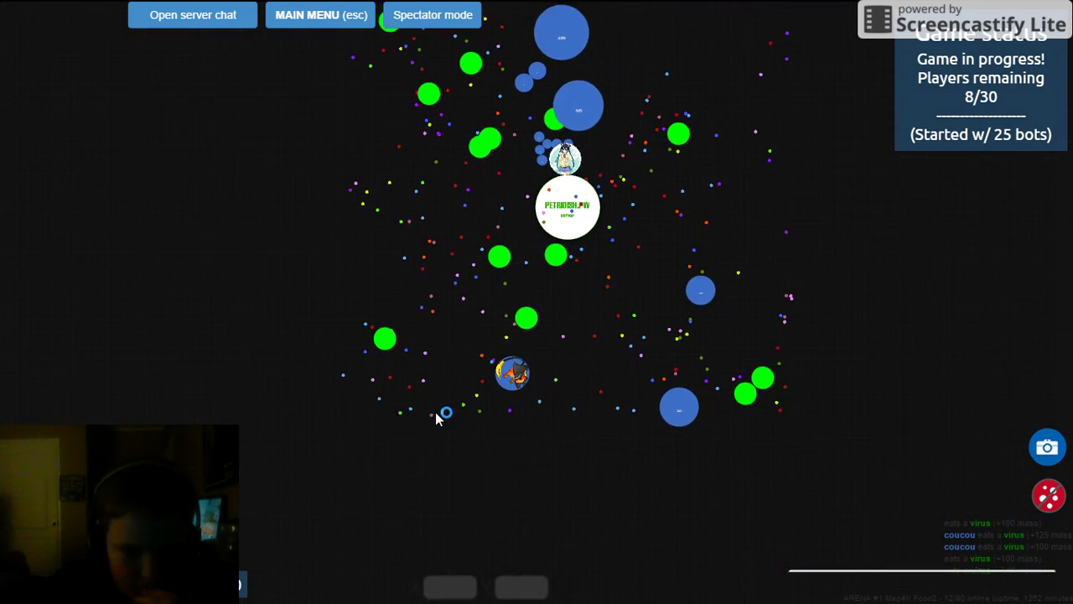
{"action": "mouse_move", "coordinate": [705, 442]}
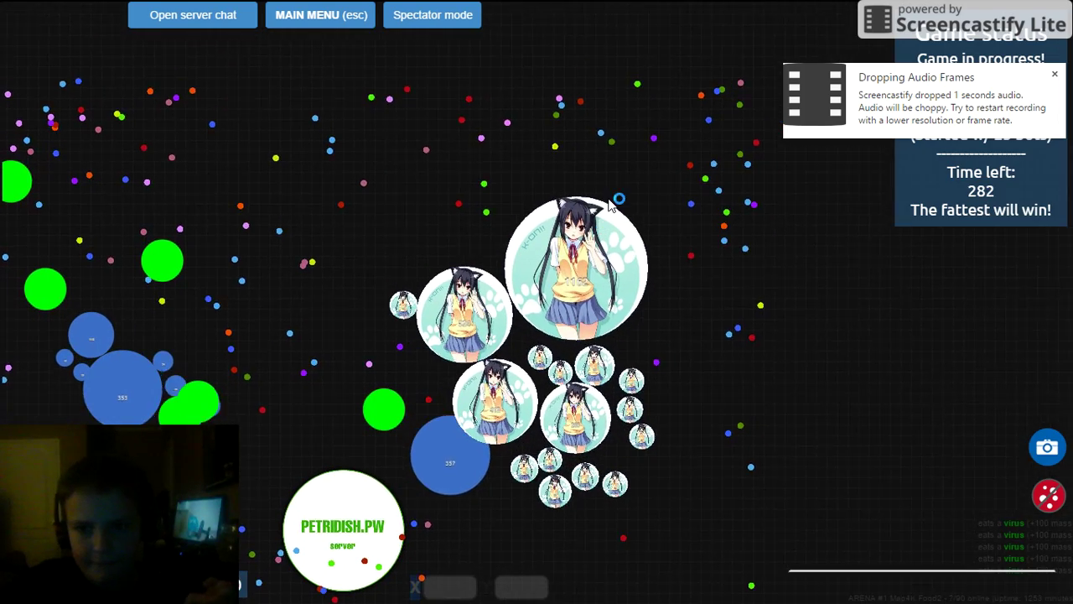
{"action": "mouse_move", "coordinate": [657, 493]}
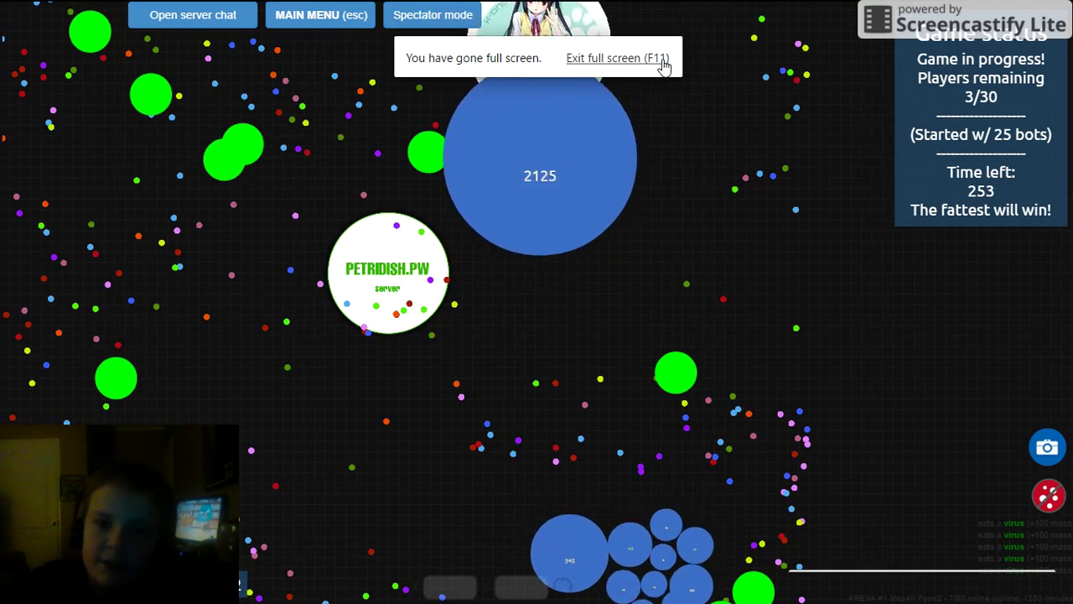
Exit full screen from the notice as the round drops to 3 of 30 players
{"action": "left_click", "coordinate": [618, 58]}
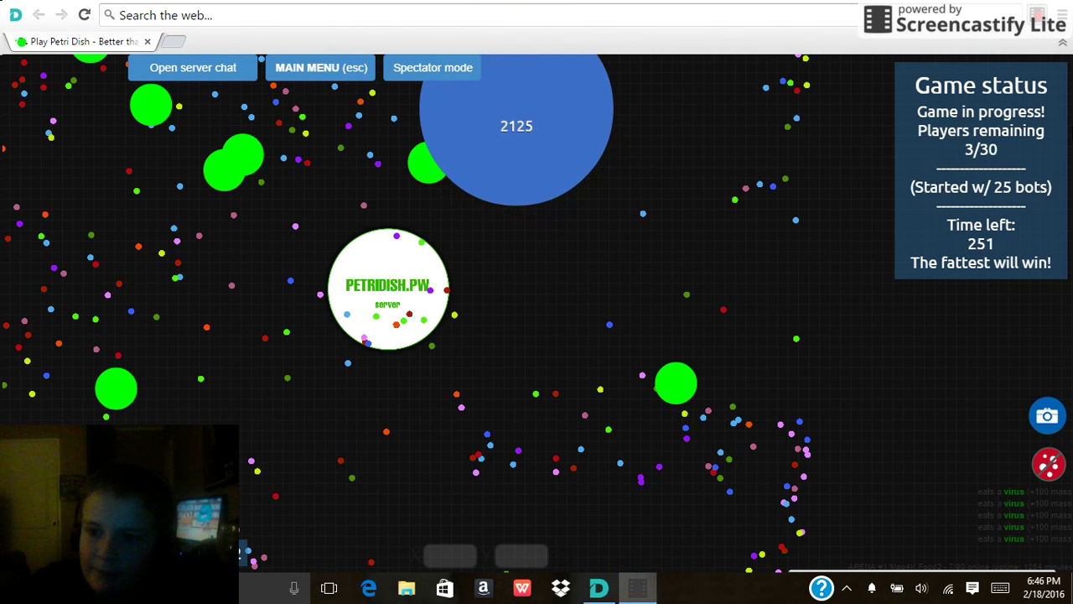